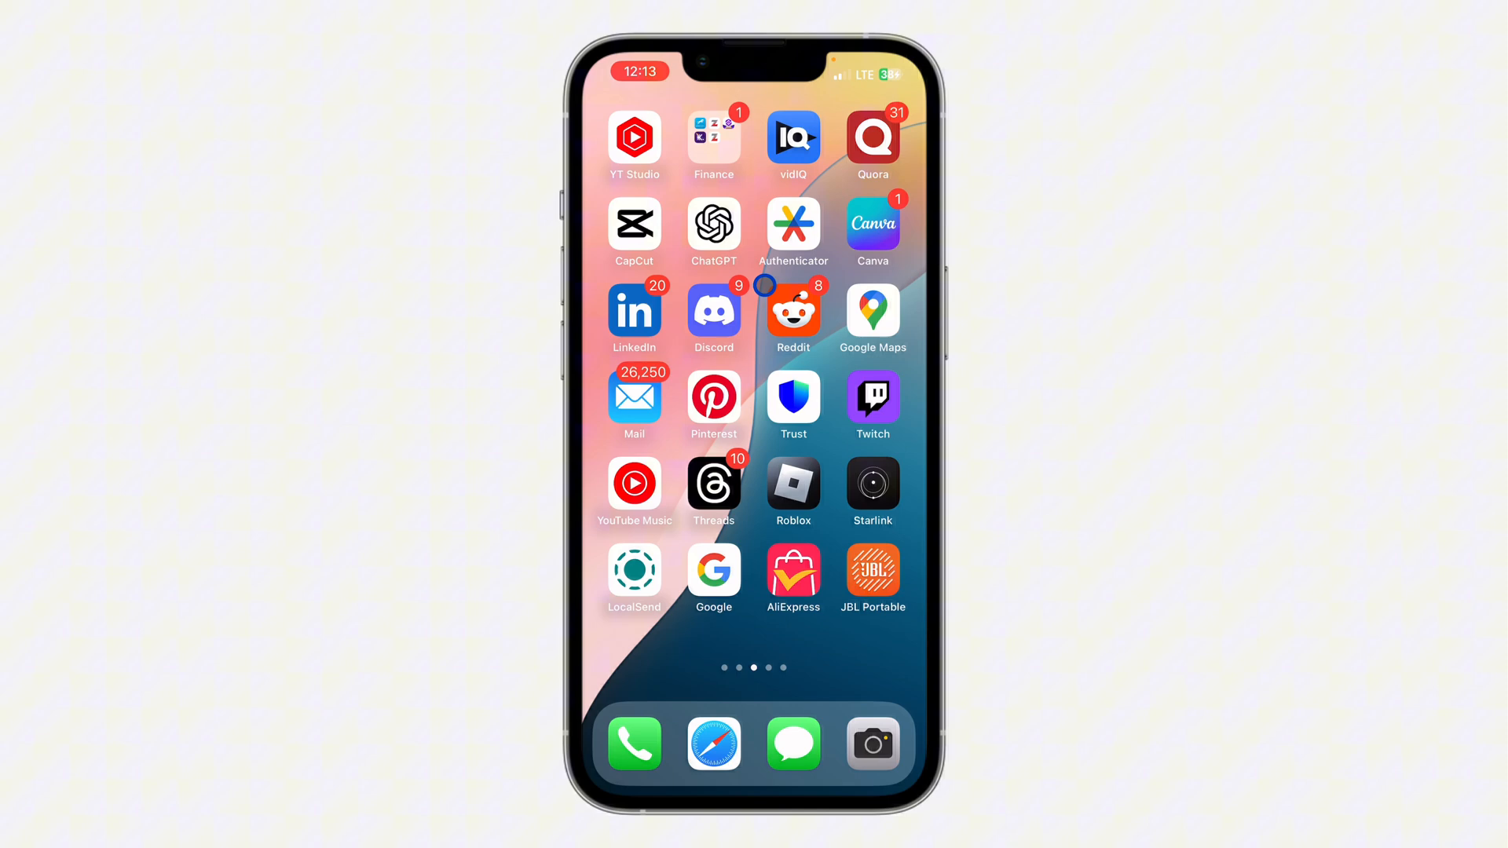
pyautogui.click(713, 311)
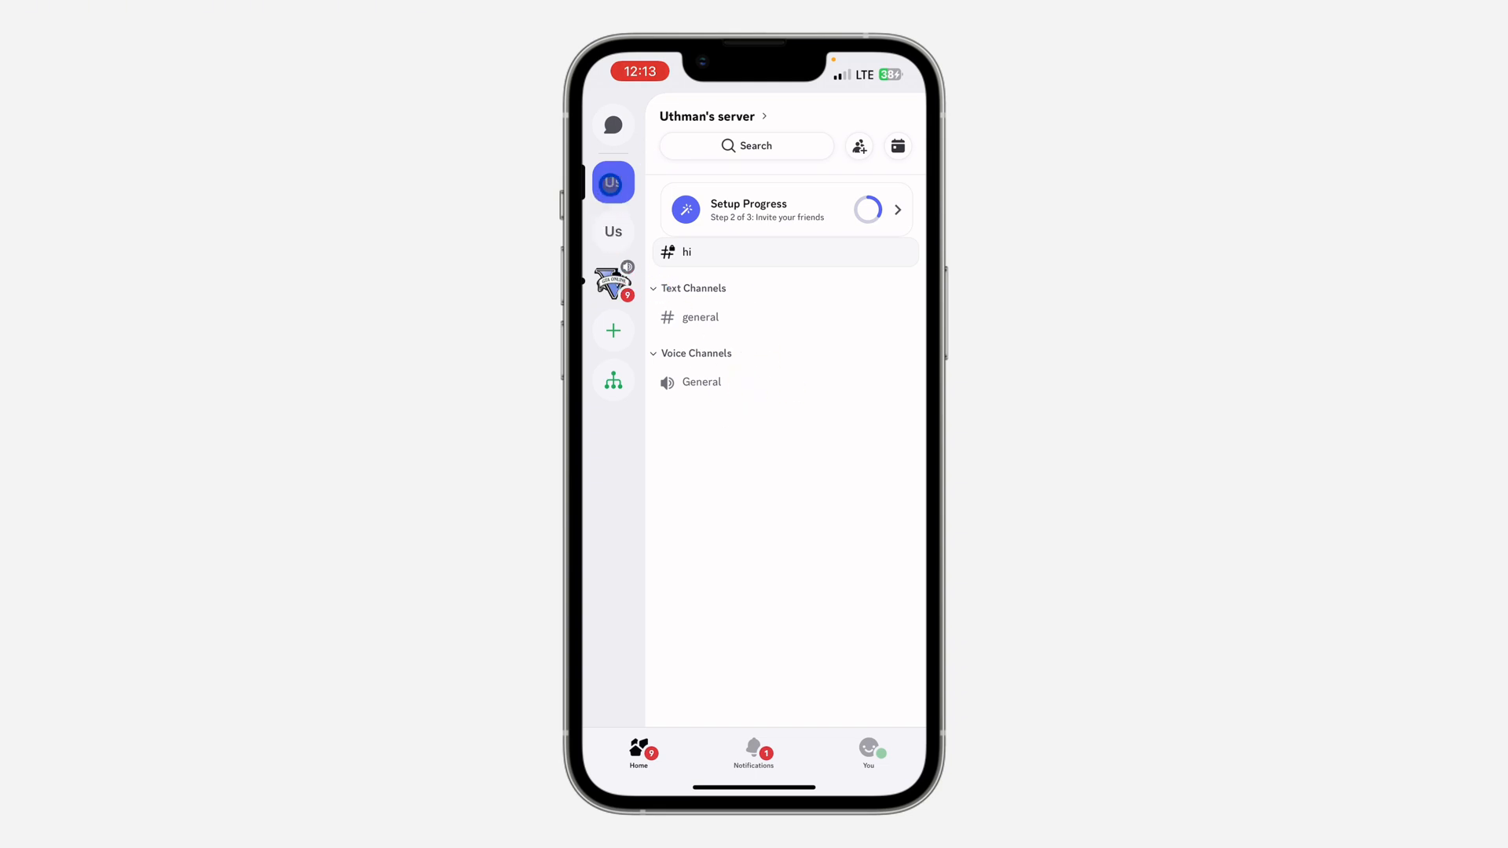
pyautogui.click(686, 253)
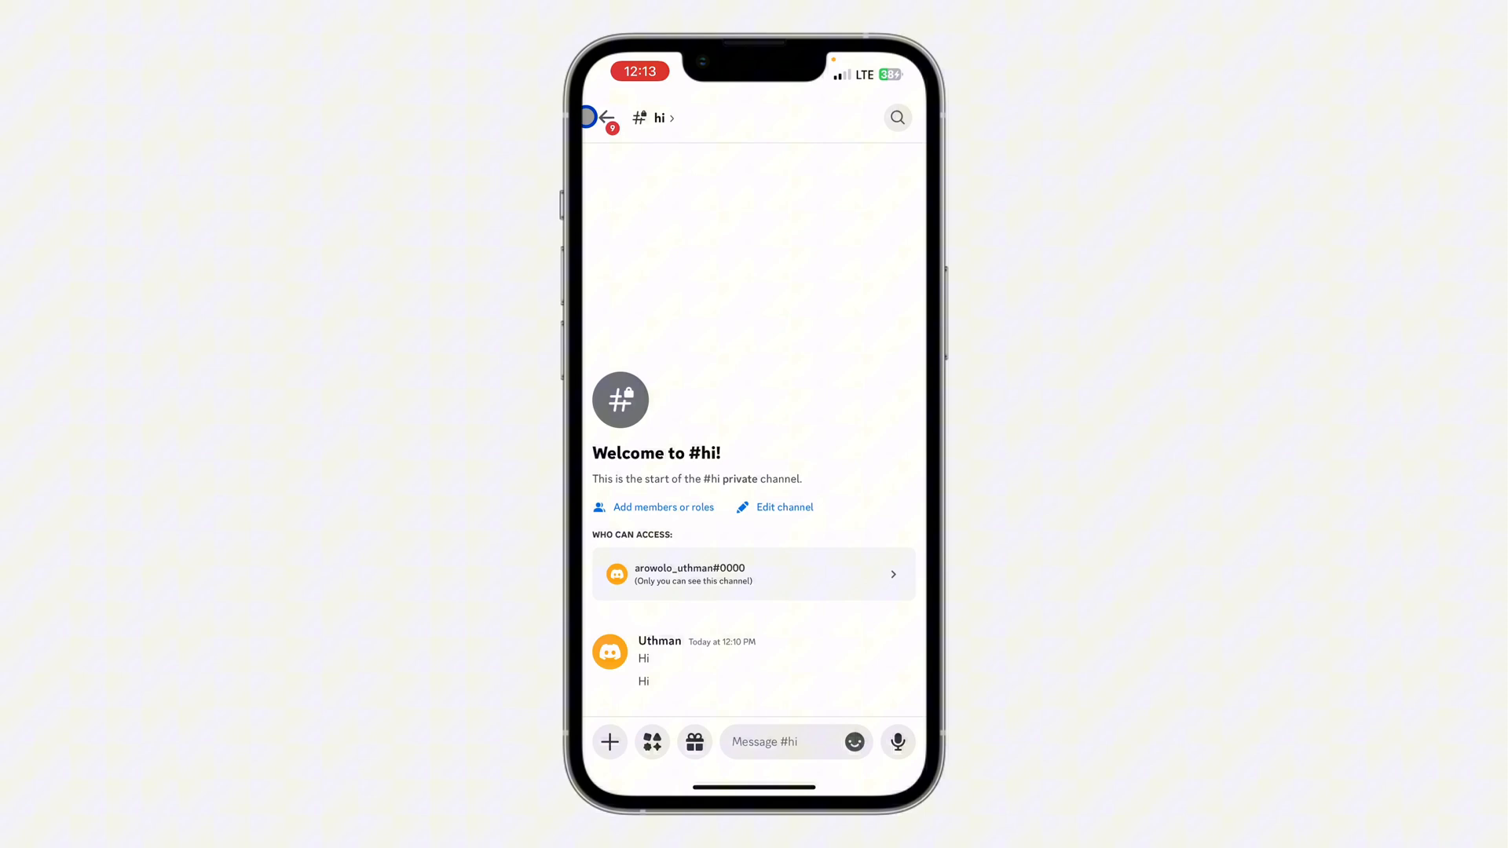
pyautogui.click(607, 117)
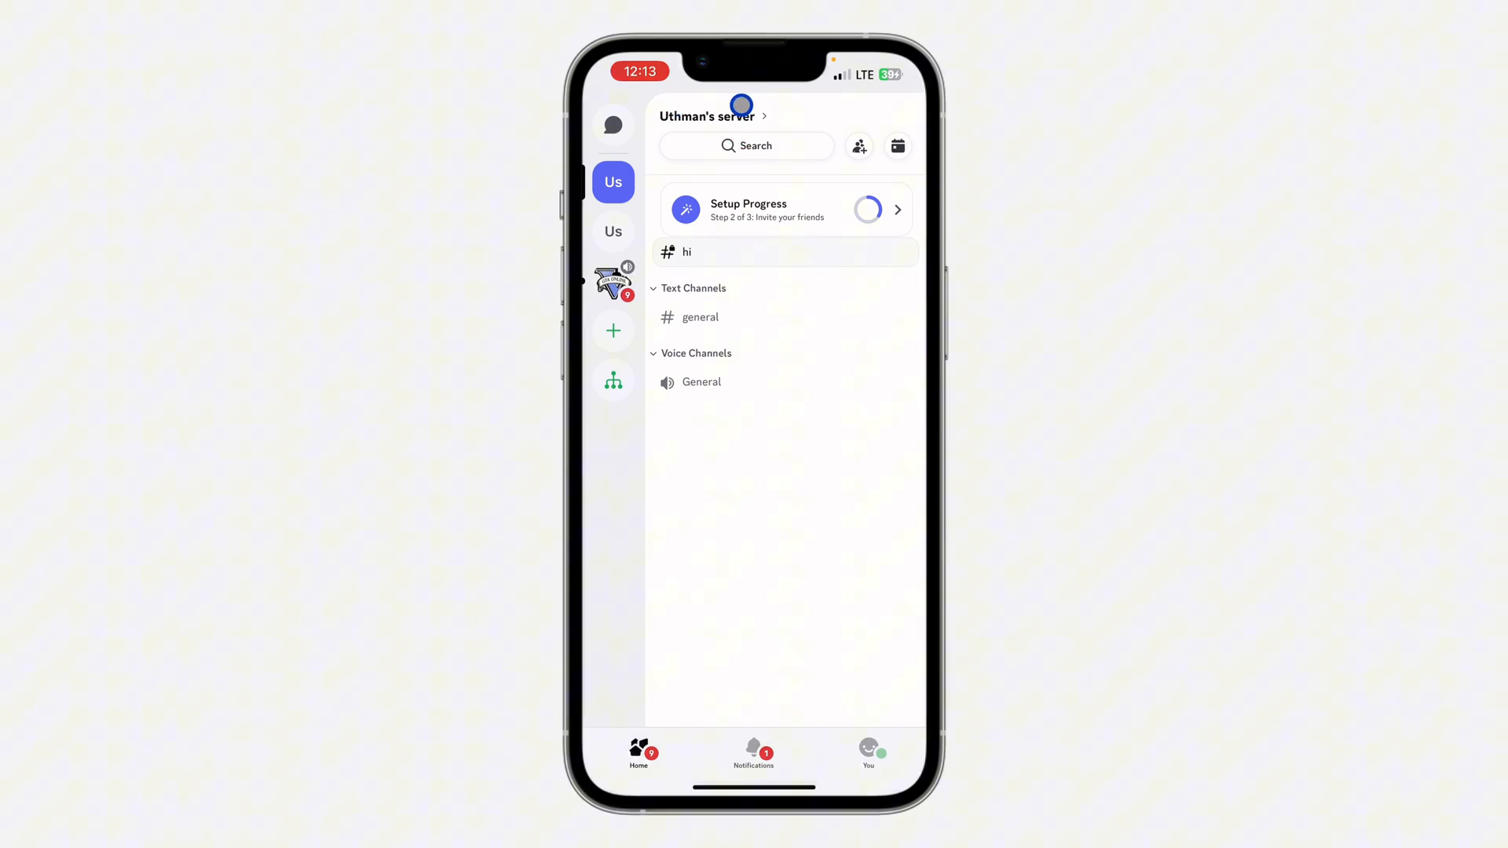
# Start a new channel from the server menu via Create Channel
pyautogui.click(703, 116)
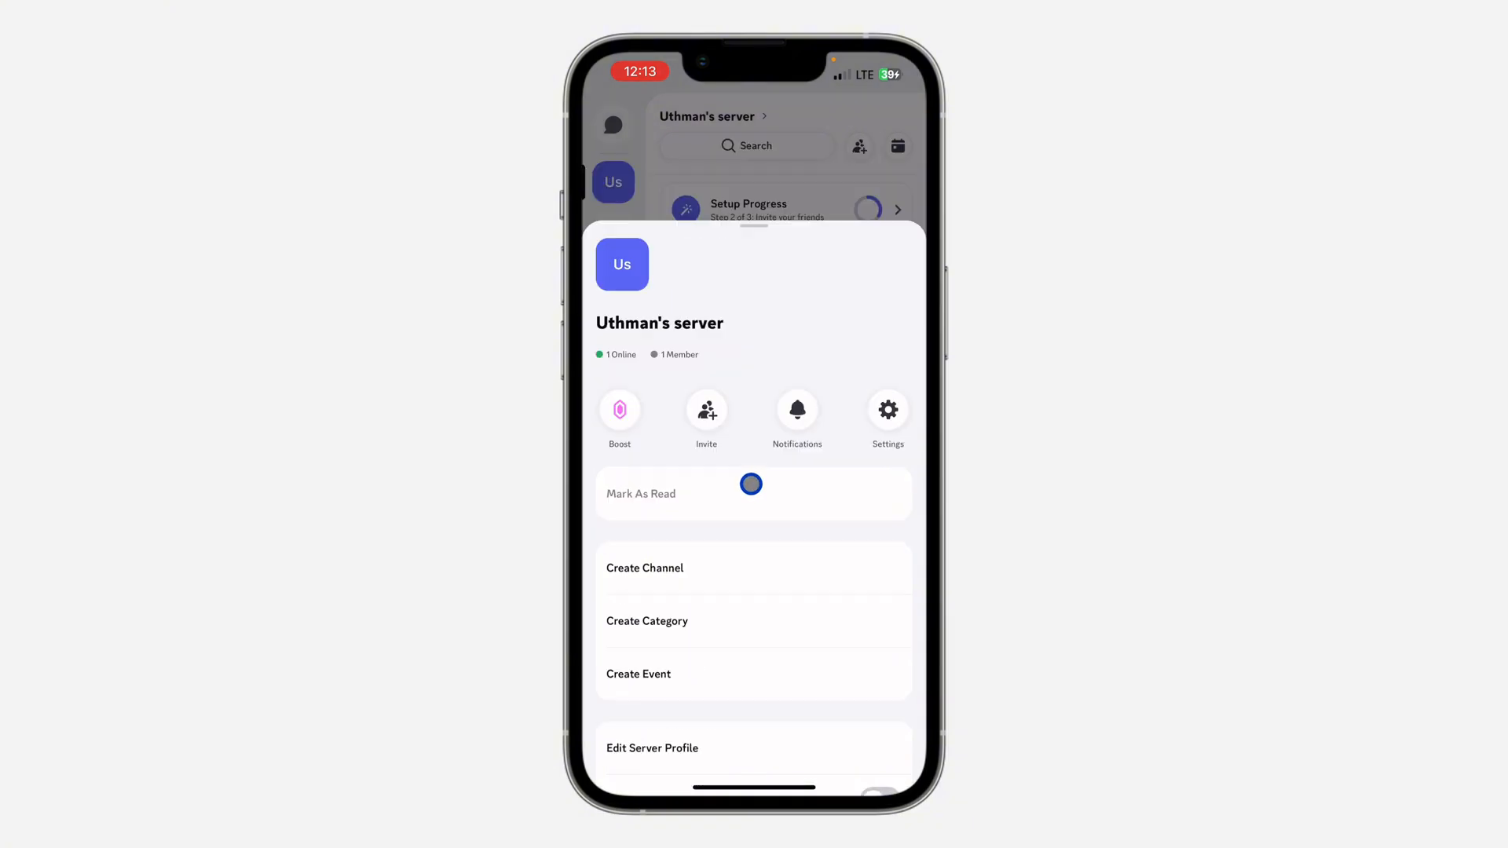
pyautogui.click(645, 567)
pyautogui.write('test')
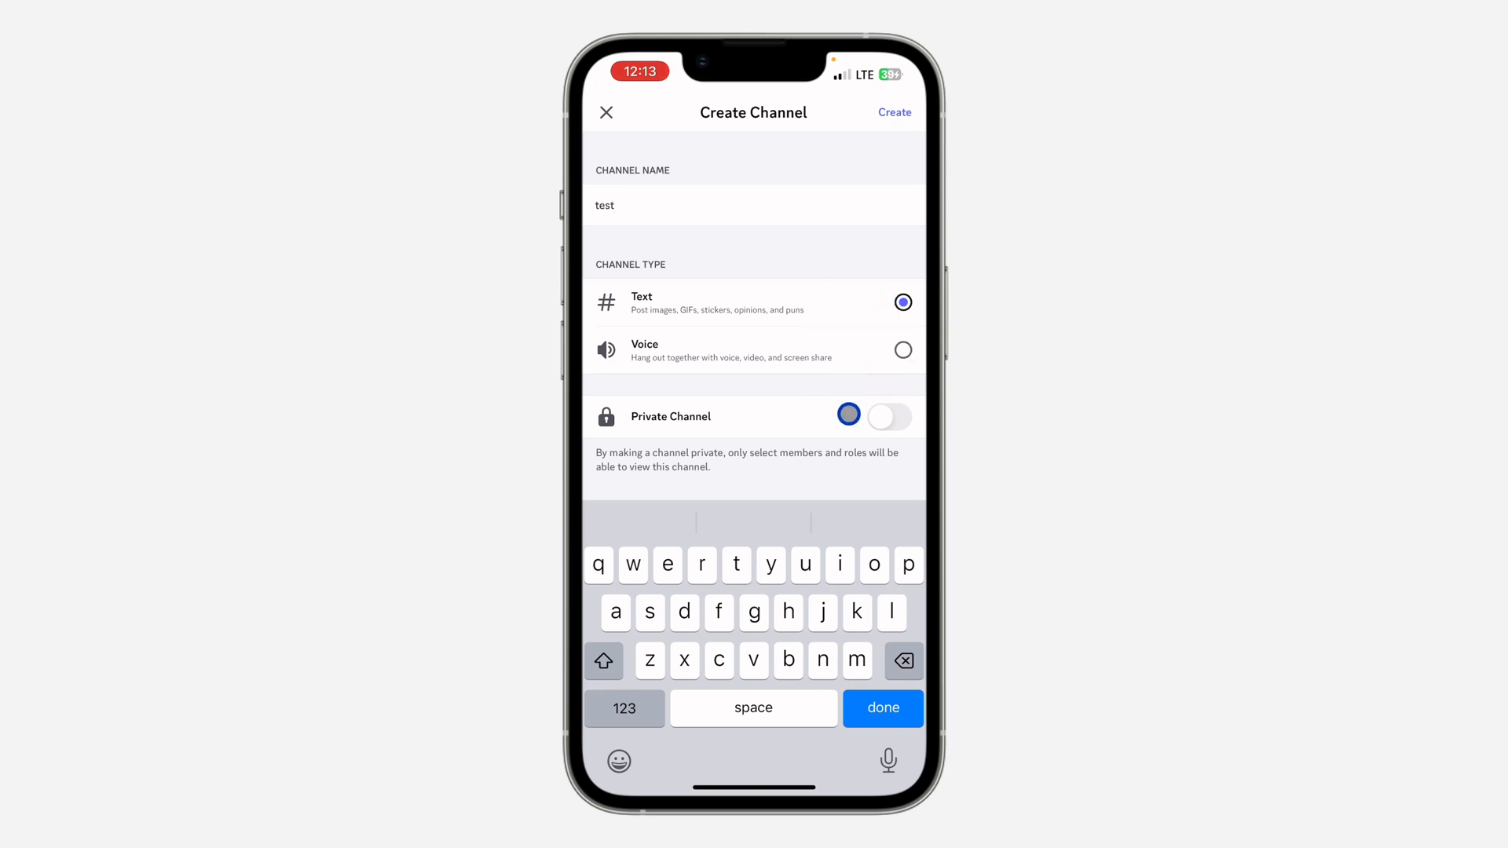
# Toggle Private Channel on and off, then create the public 'test' text channel
pyautogui.click(884, 415)
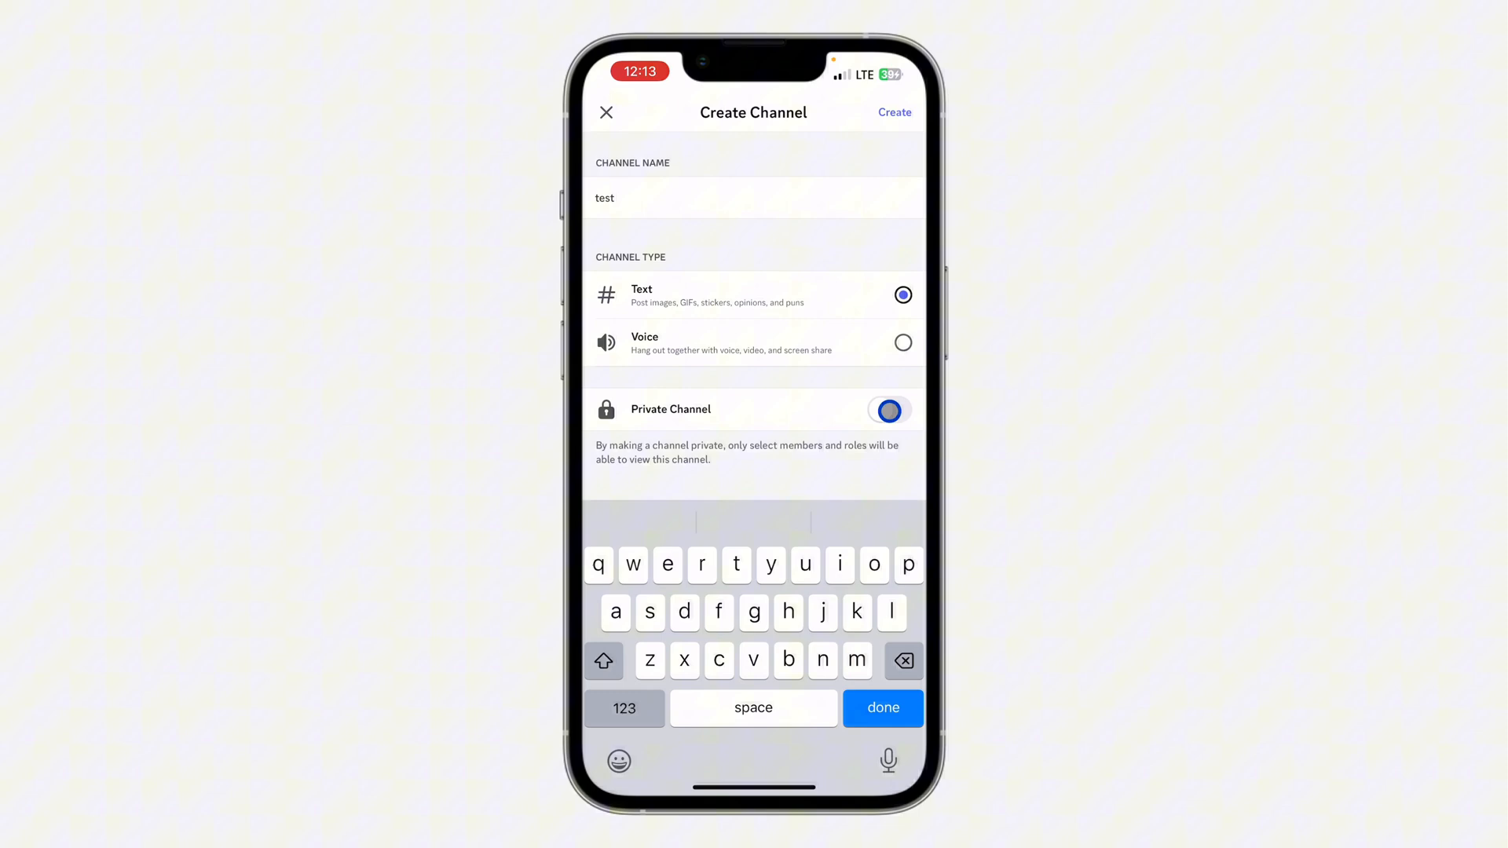
pyautogui.click(888, 410)
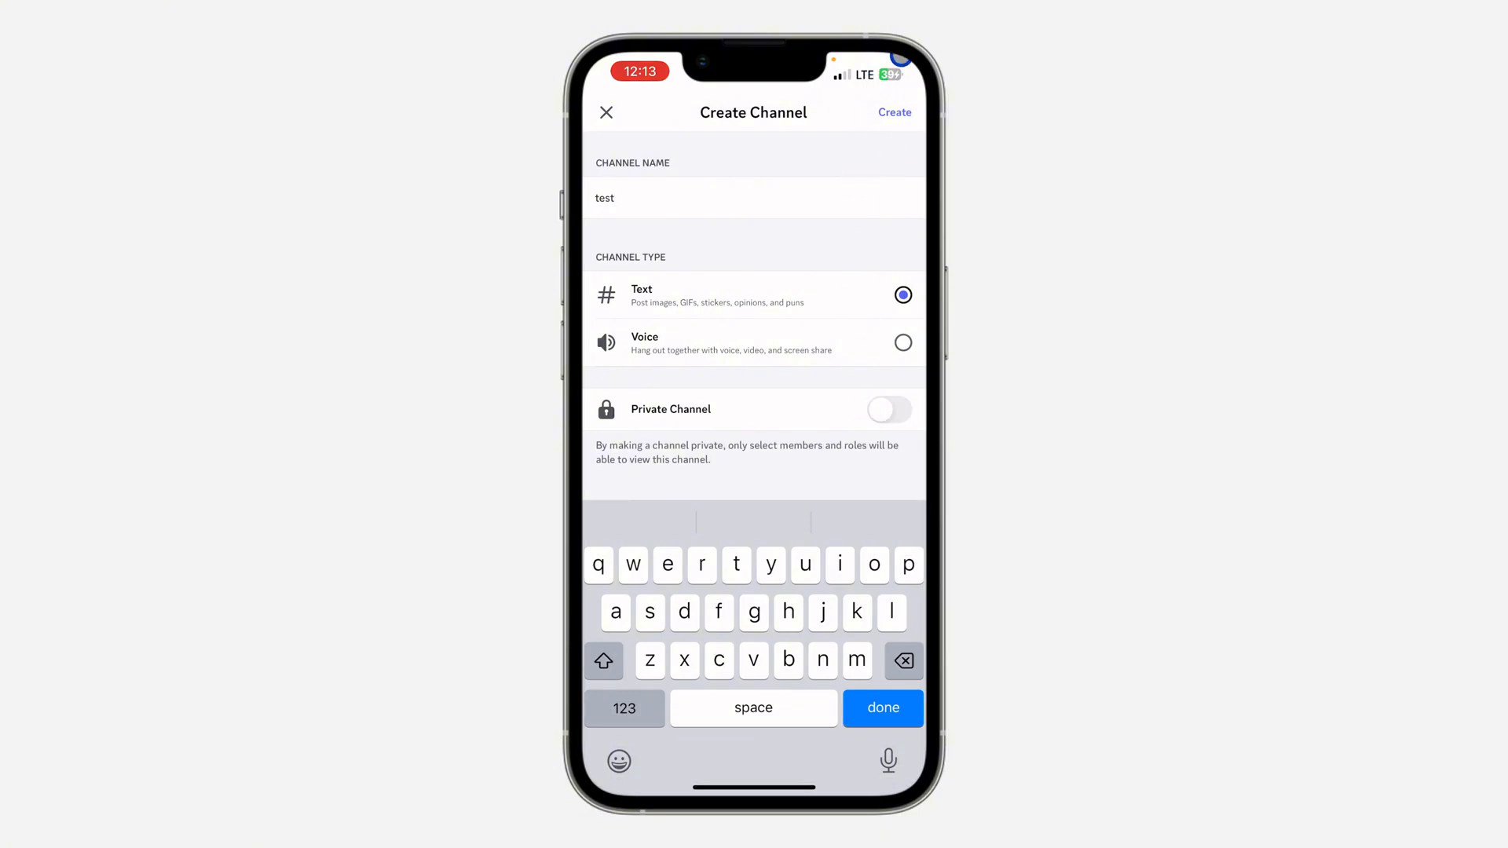
pyautogui.click(893, 112)
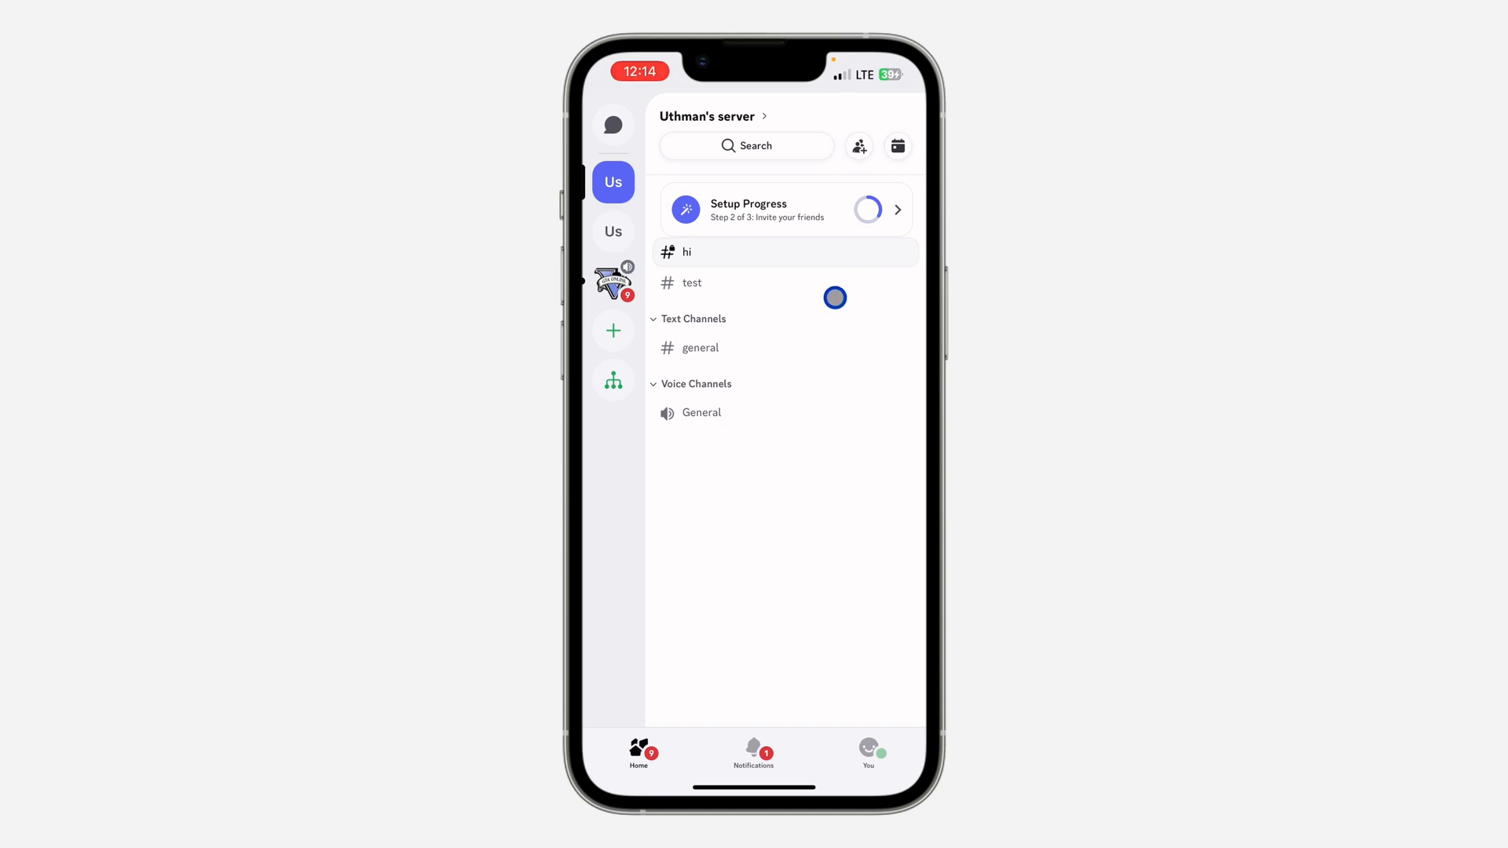
# View the new #test channel, go back, and open the #hi channel
pyautogui.click(692, 283)
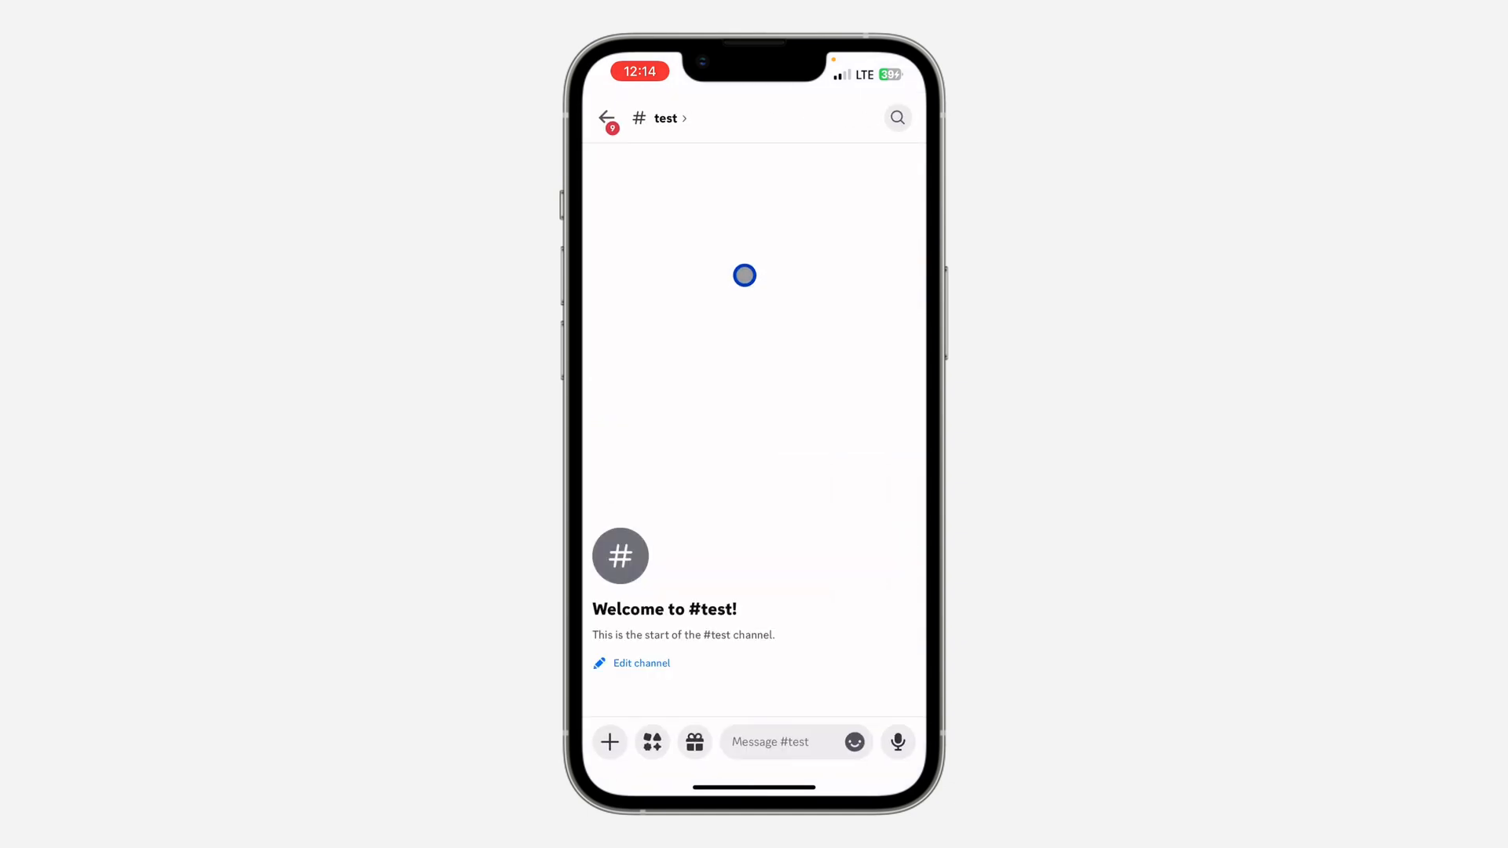
pyautogui.click(607, 117)
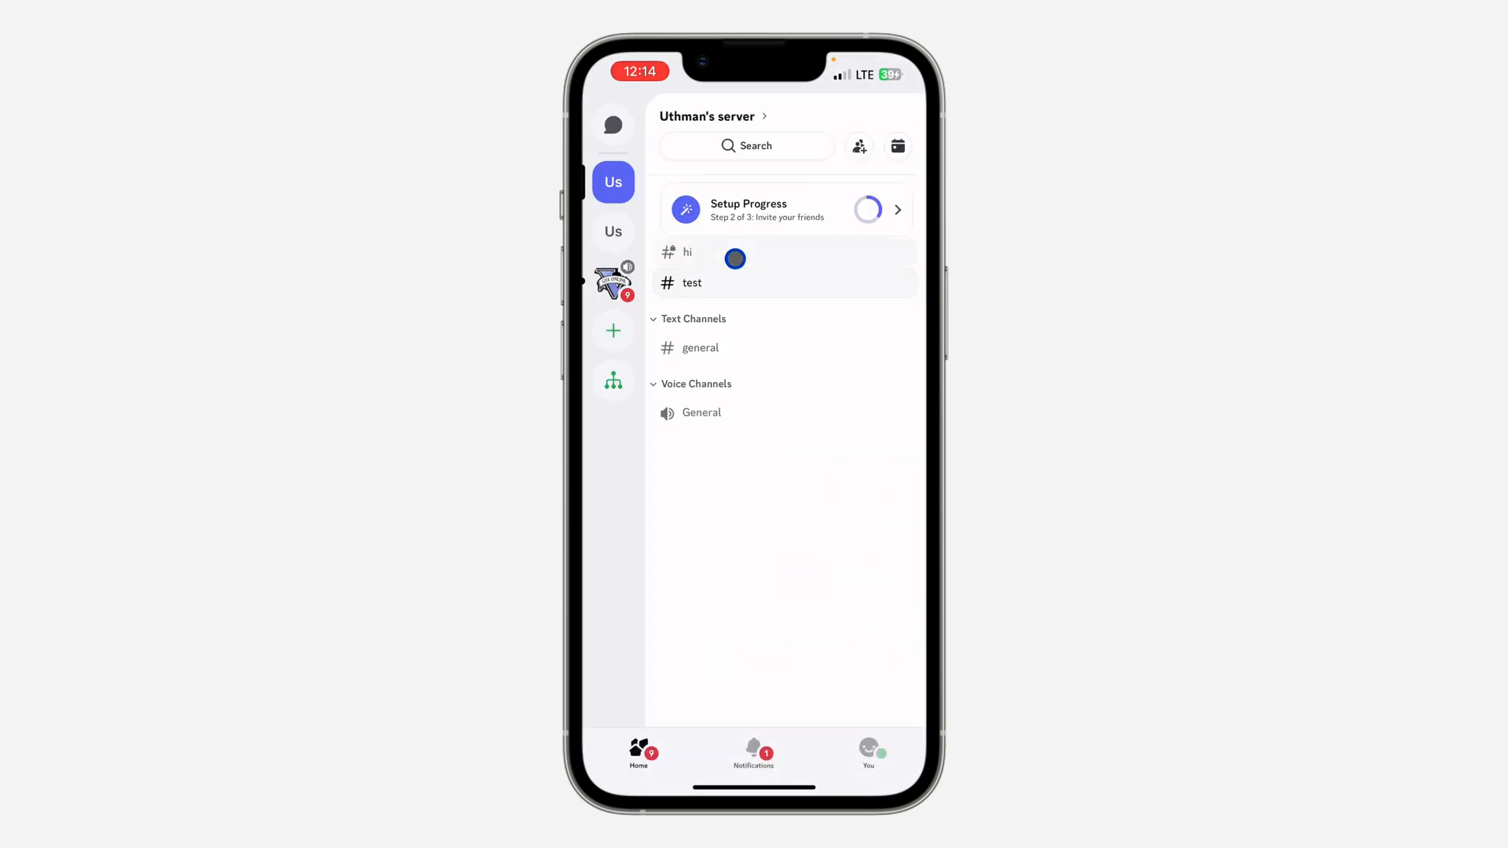
pyautogui.click(684, 252)
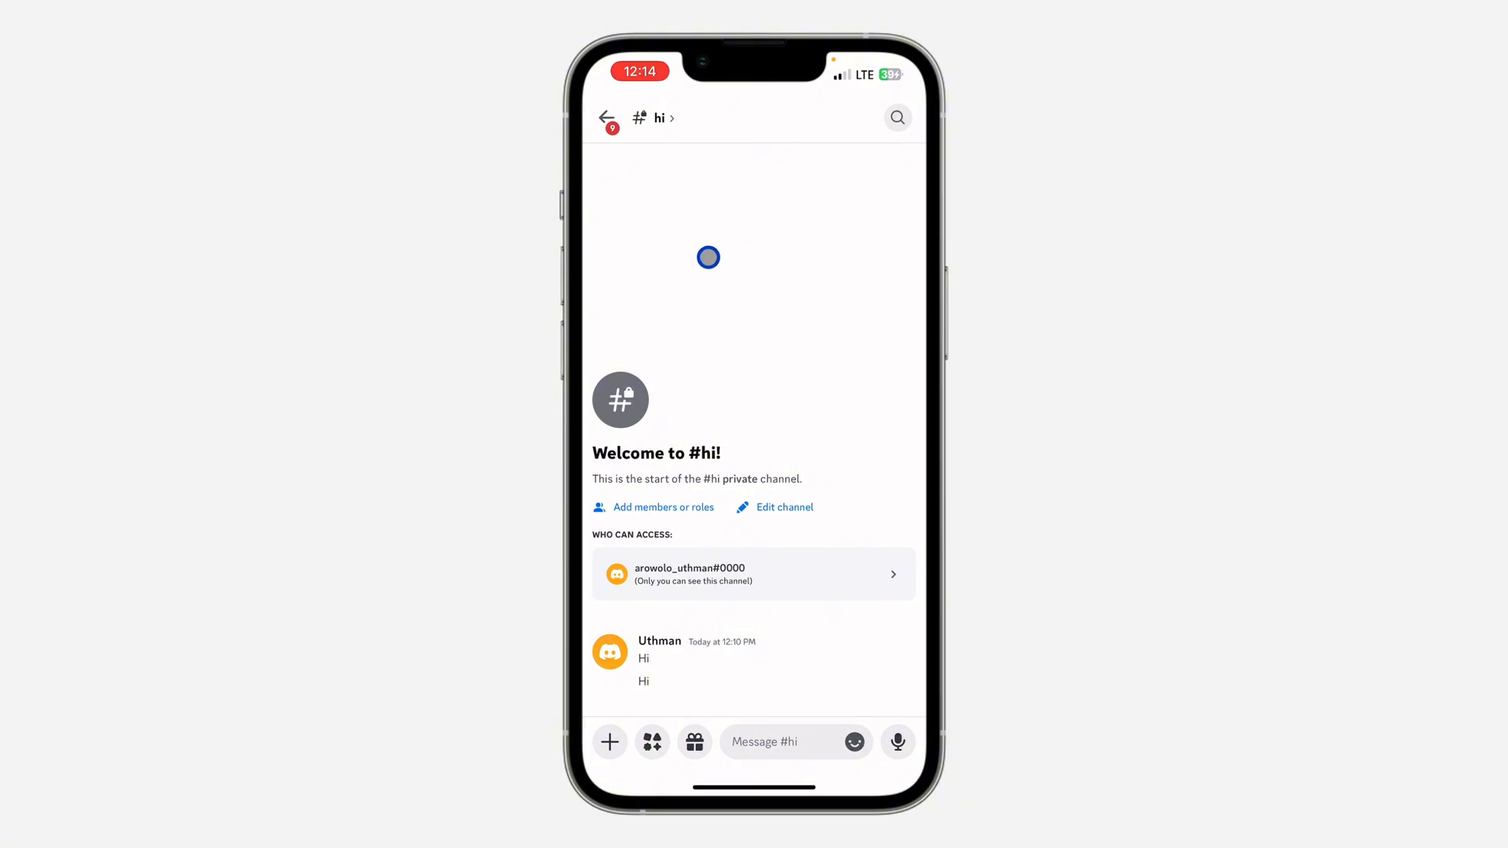